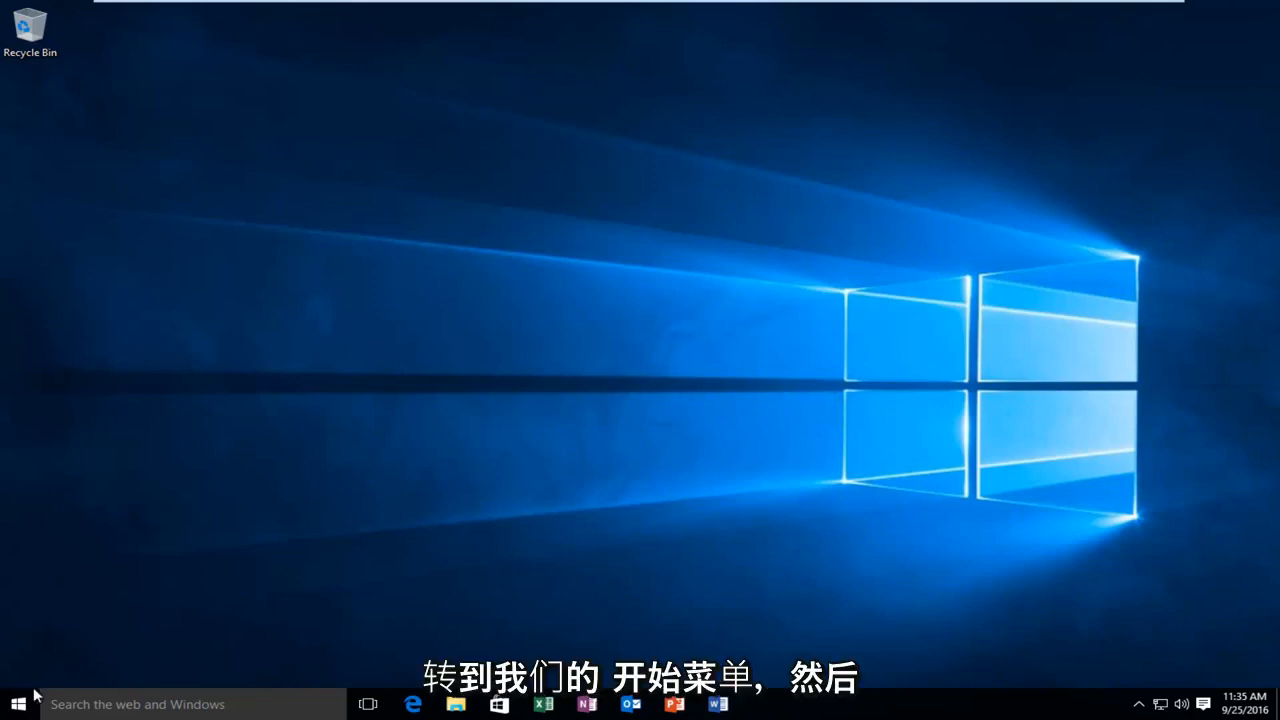
Step: Launch Settings from the Start menu and go to Ease of Access
left_click(17, 704)
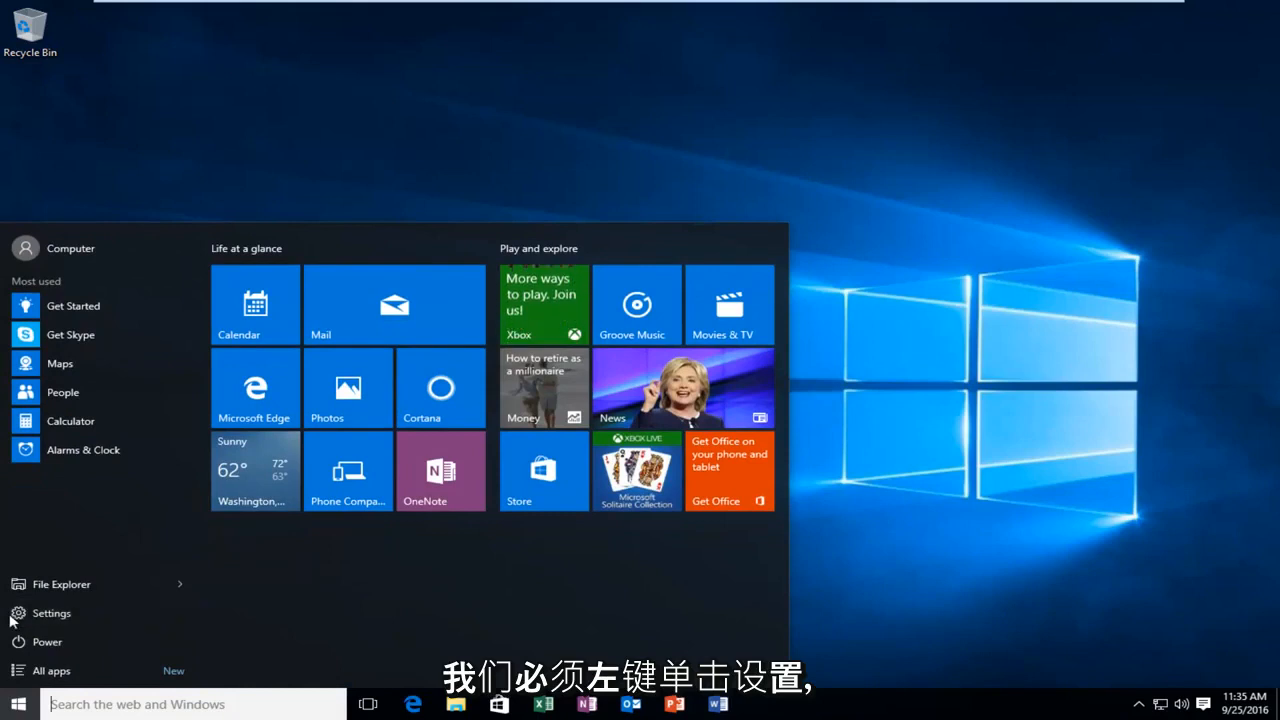
left_click(51, 613)
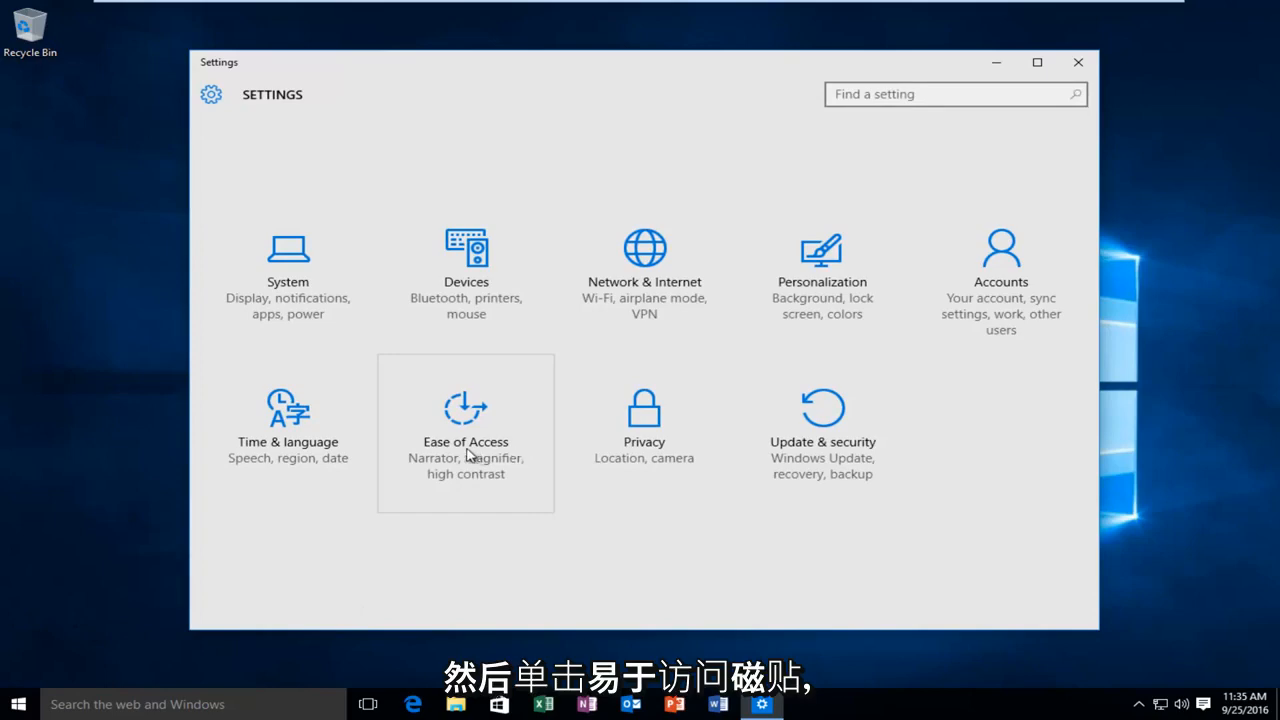
left_click(465, 410)
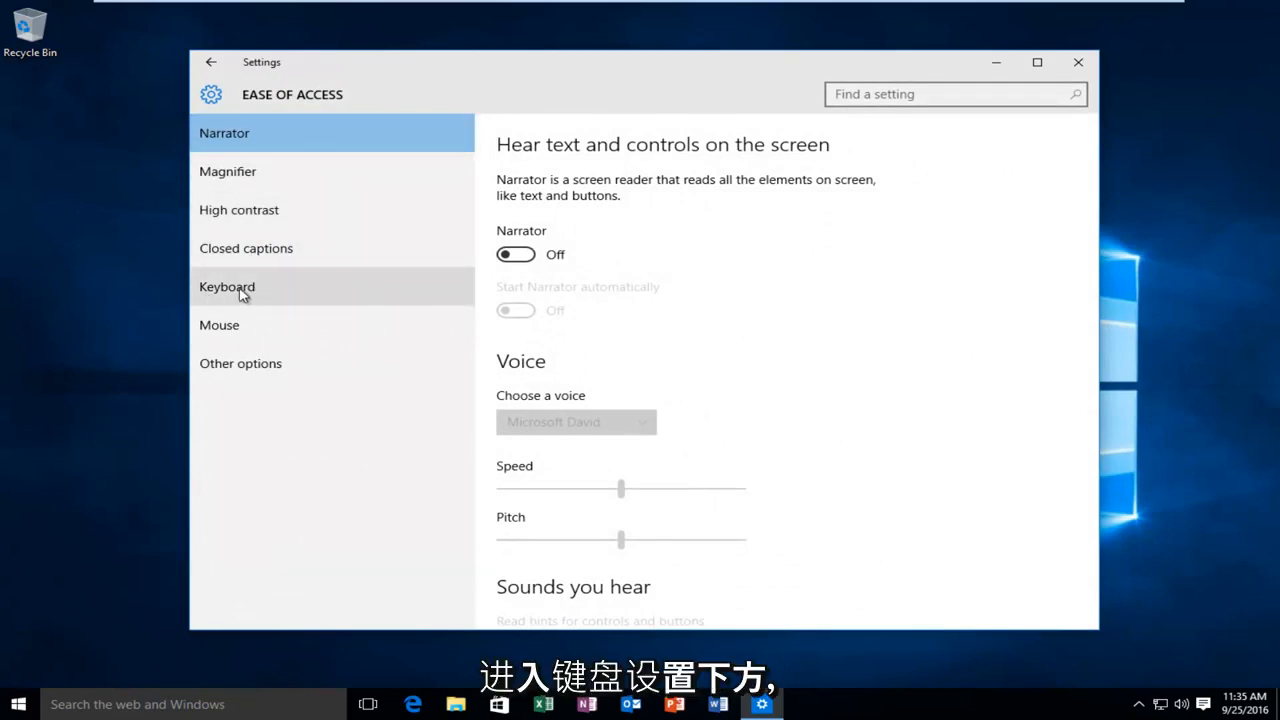
Step: Show the Ease of Access Keyboard page and switch Toggle Keys on
left_click(227, 287)
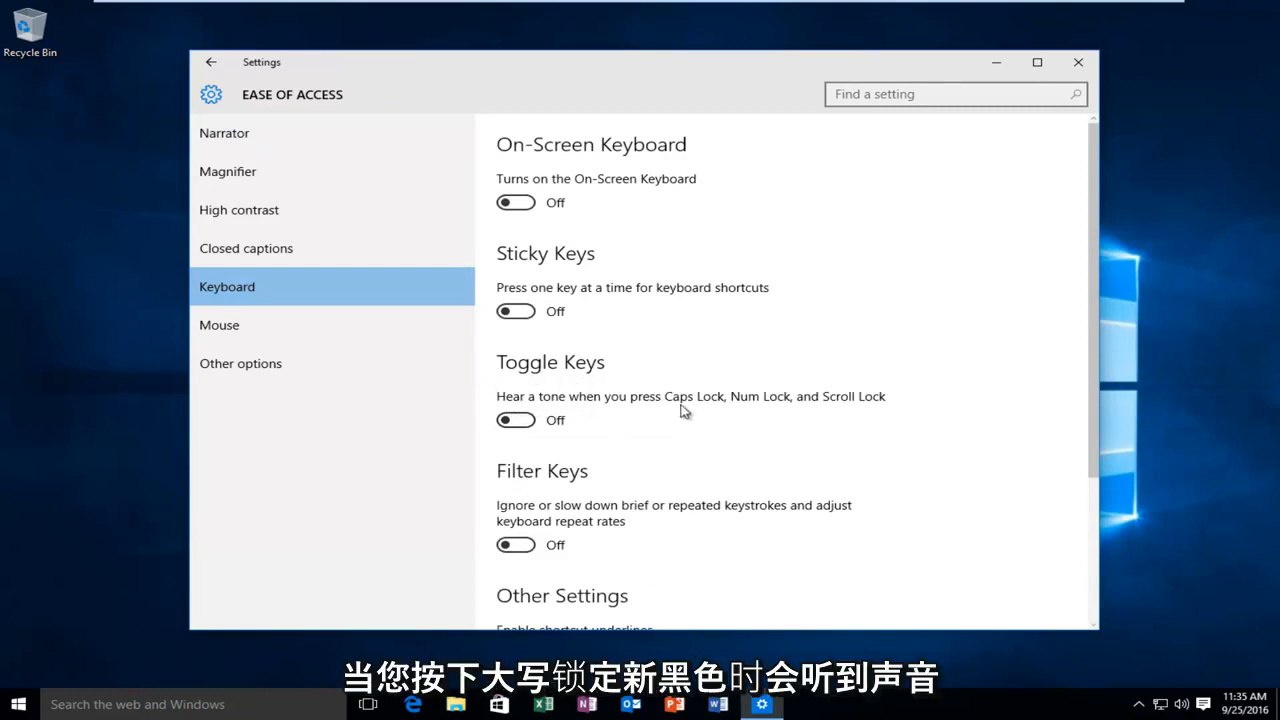
mouse_move(885, 413)
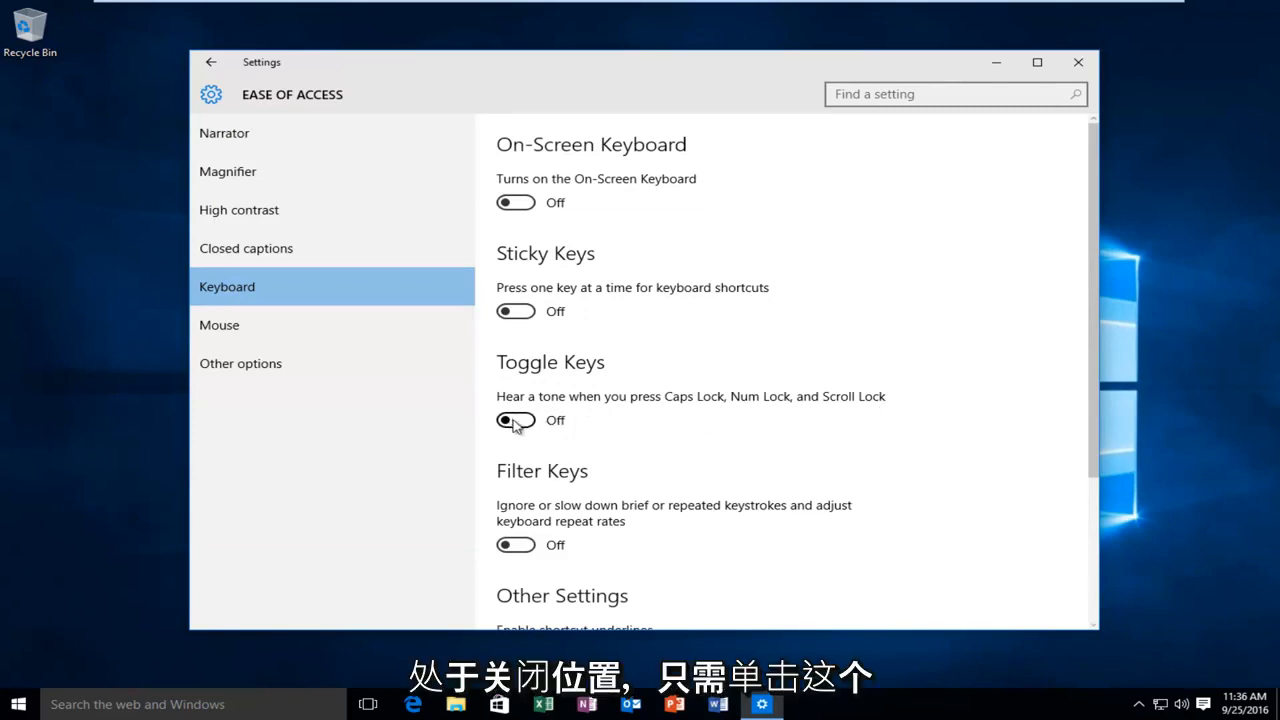
left_click(516, 420)
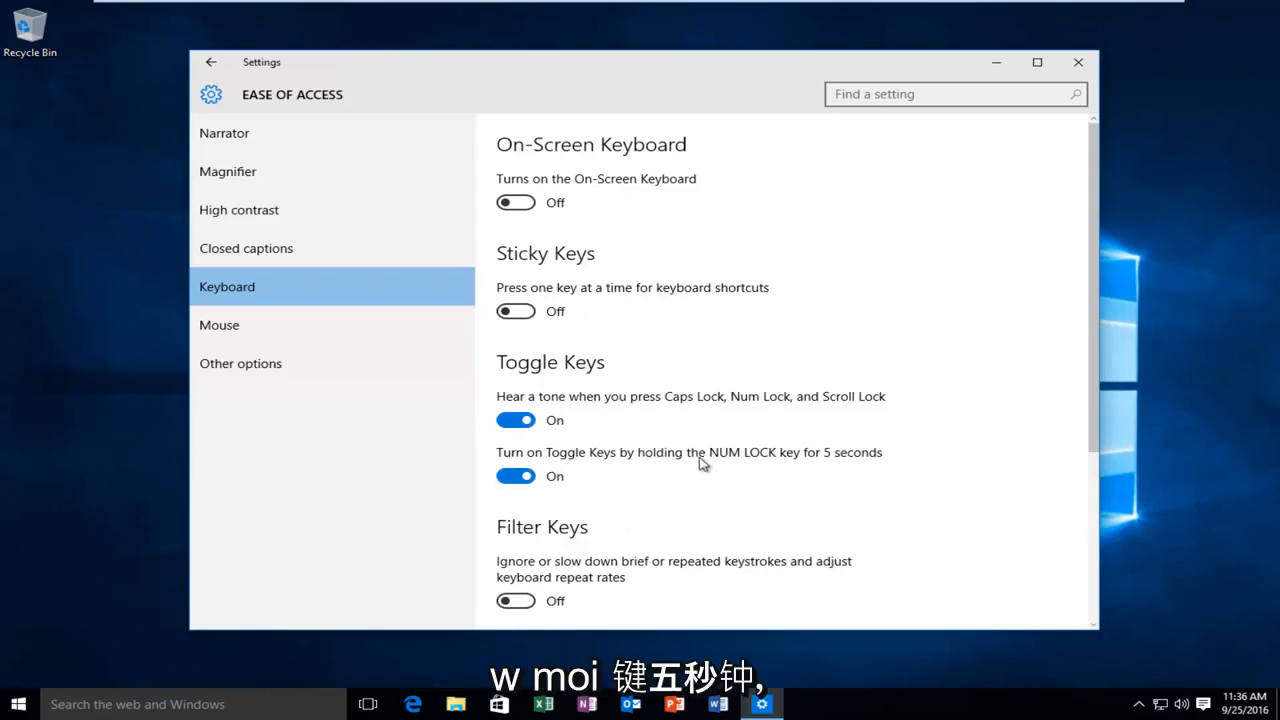
mouse_move(516, 475)
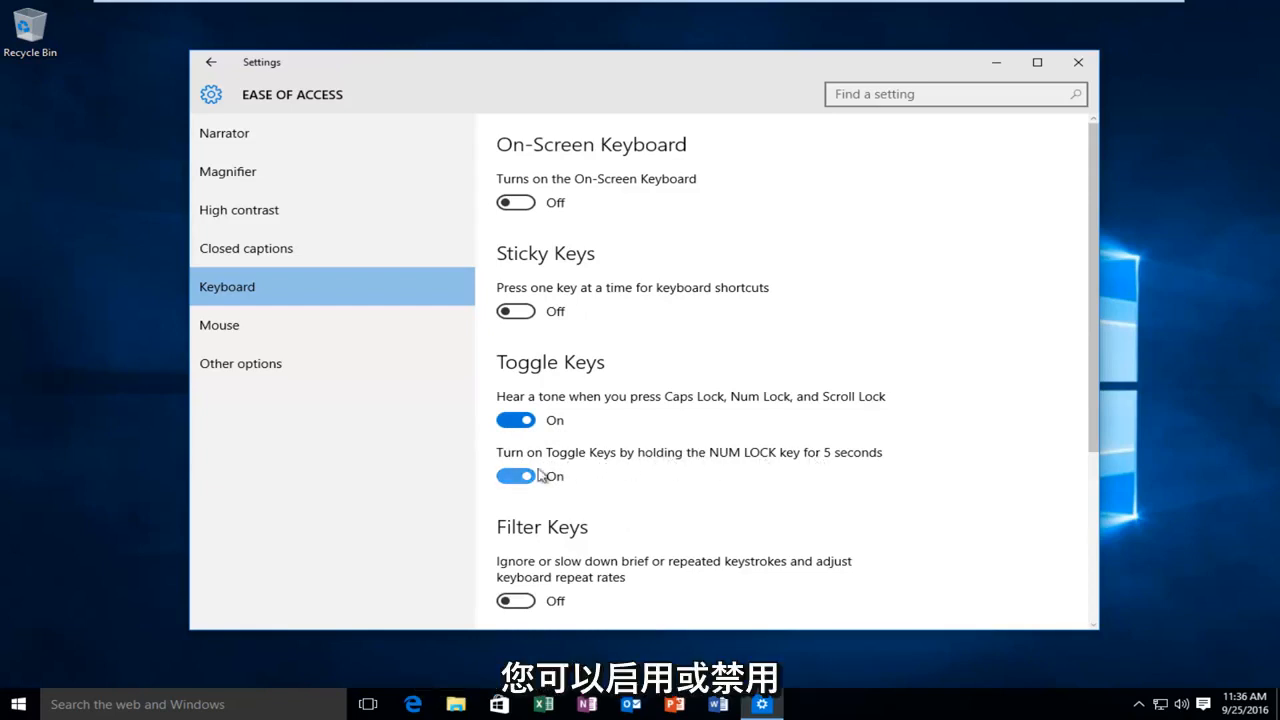
Step: Toggle the hold-NUM-LOCK-for-5-seconds shortcut off and back on
left_click(516, 476)
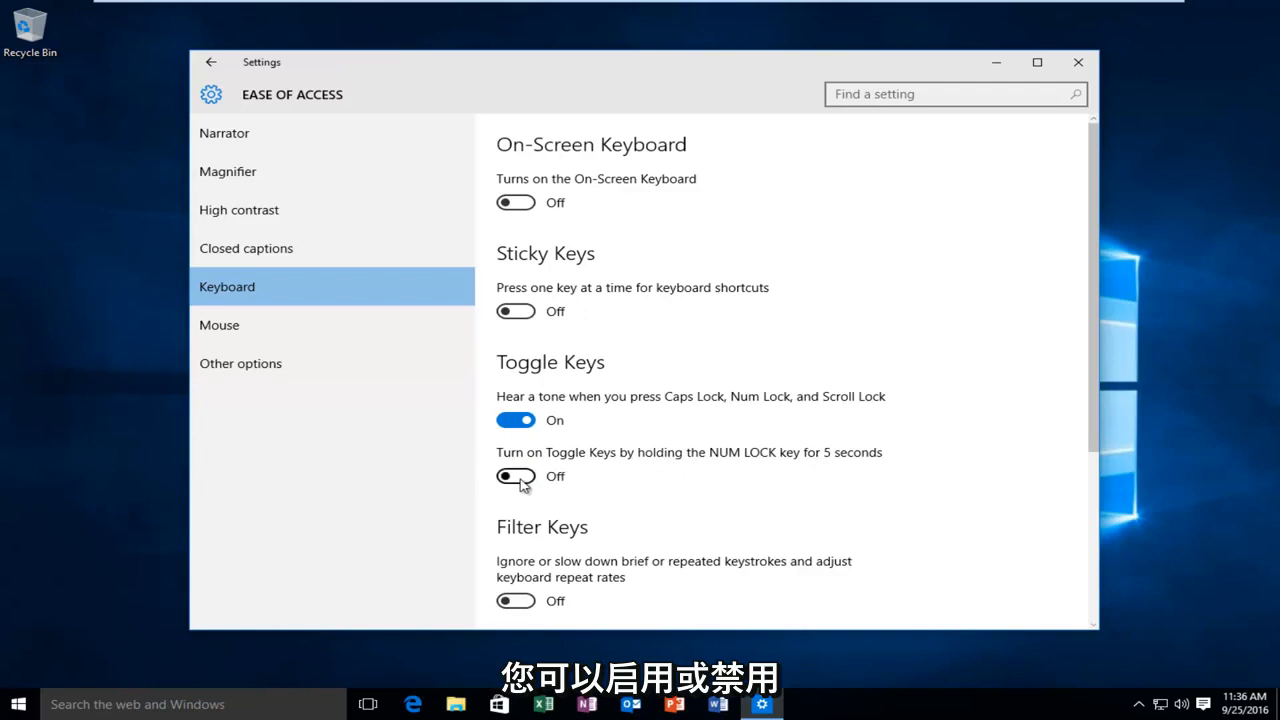
left_click(516, 476)
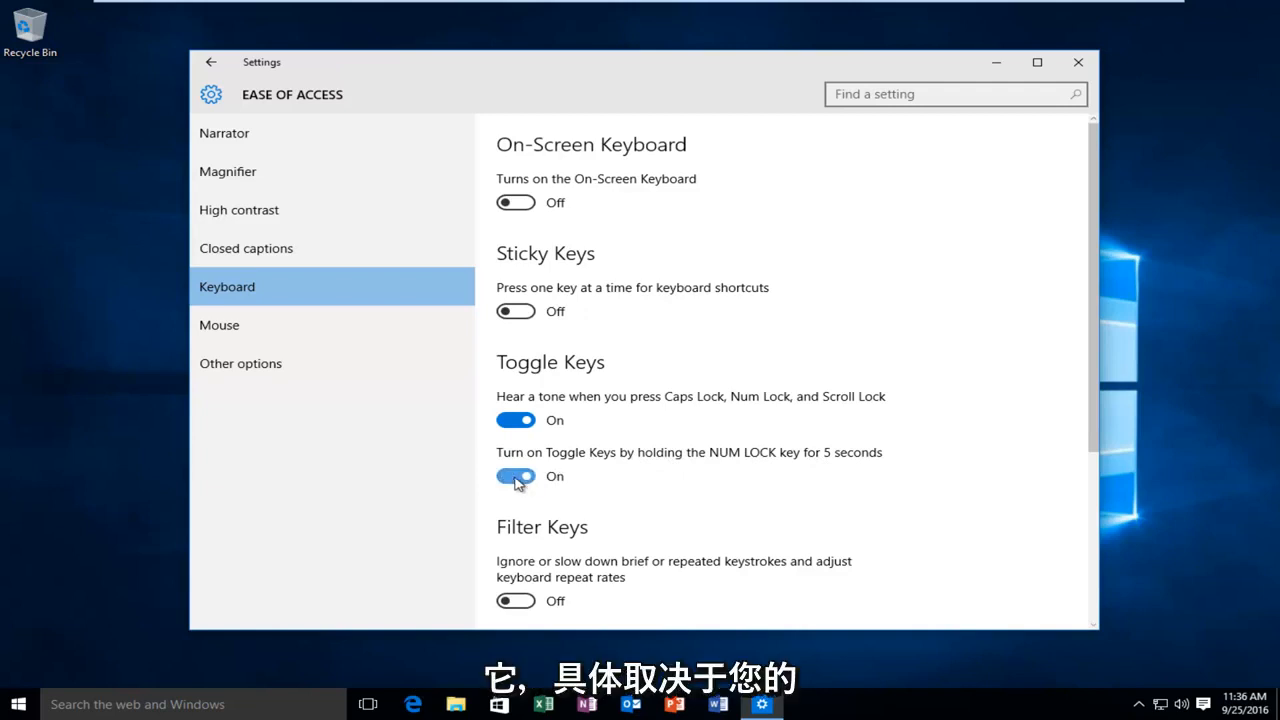
Step: Scroll through the keyboard settings and back up, then close the Settings window
scroll("down", 3)
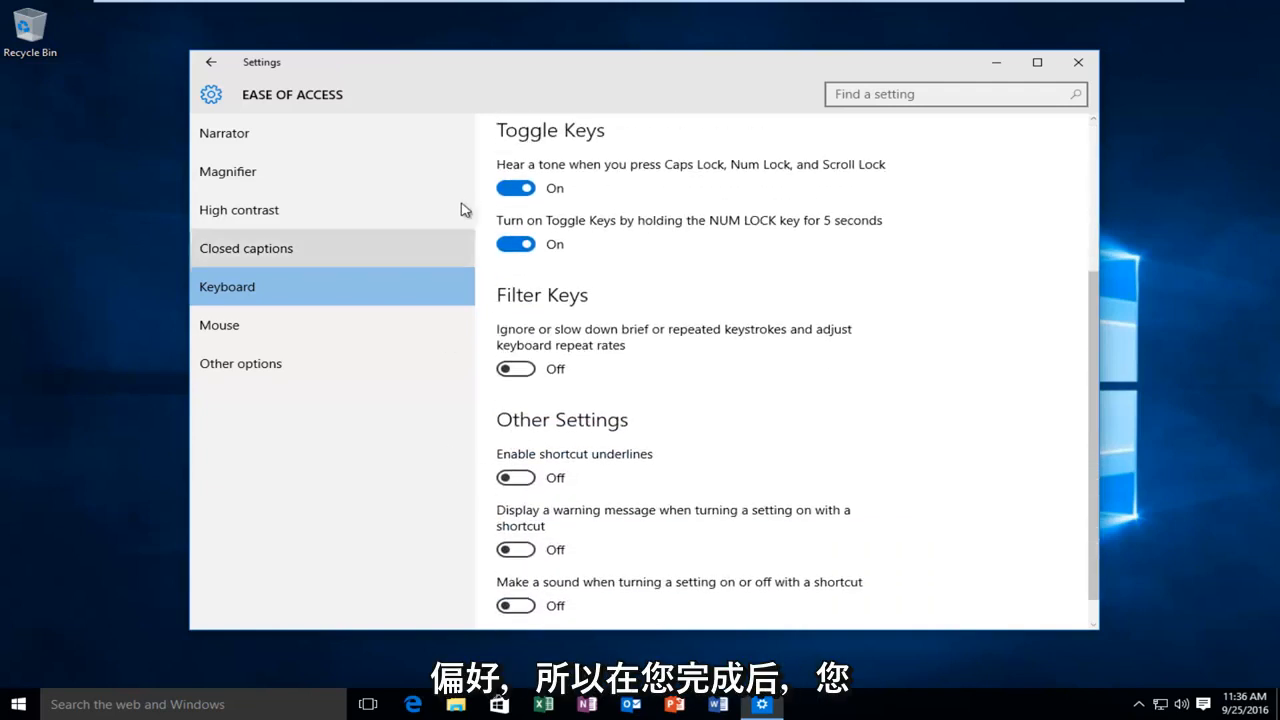
scroll("down", 3)
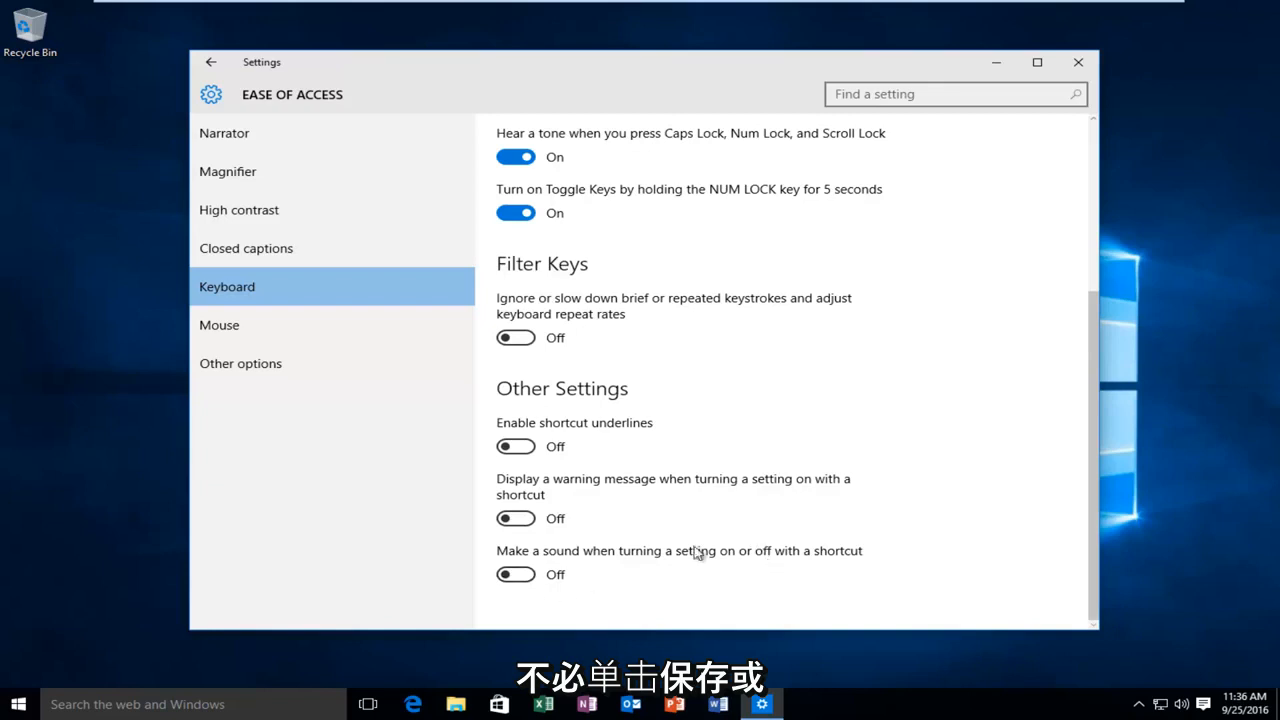
scroll("up", 3)
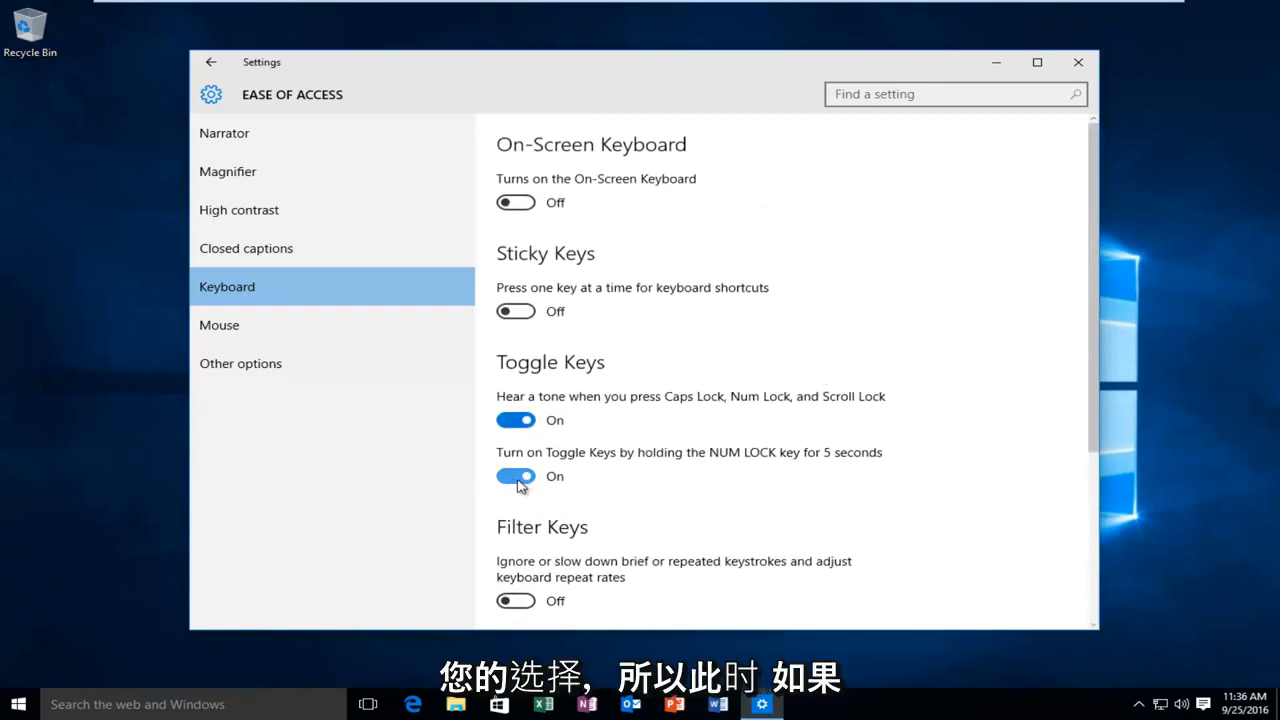
mouse_move(1078, 62)
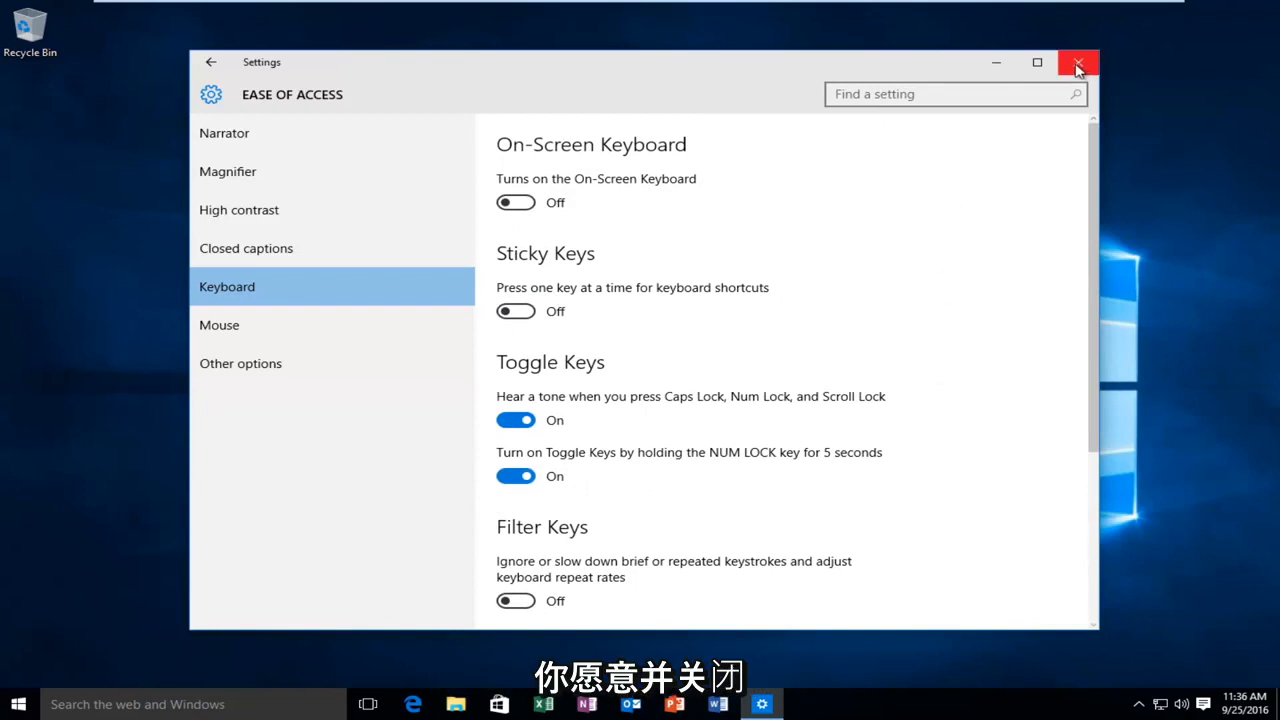
left_click(1078, 62)
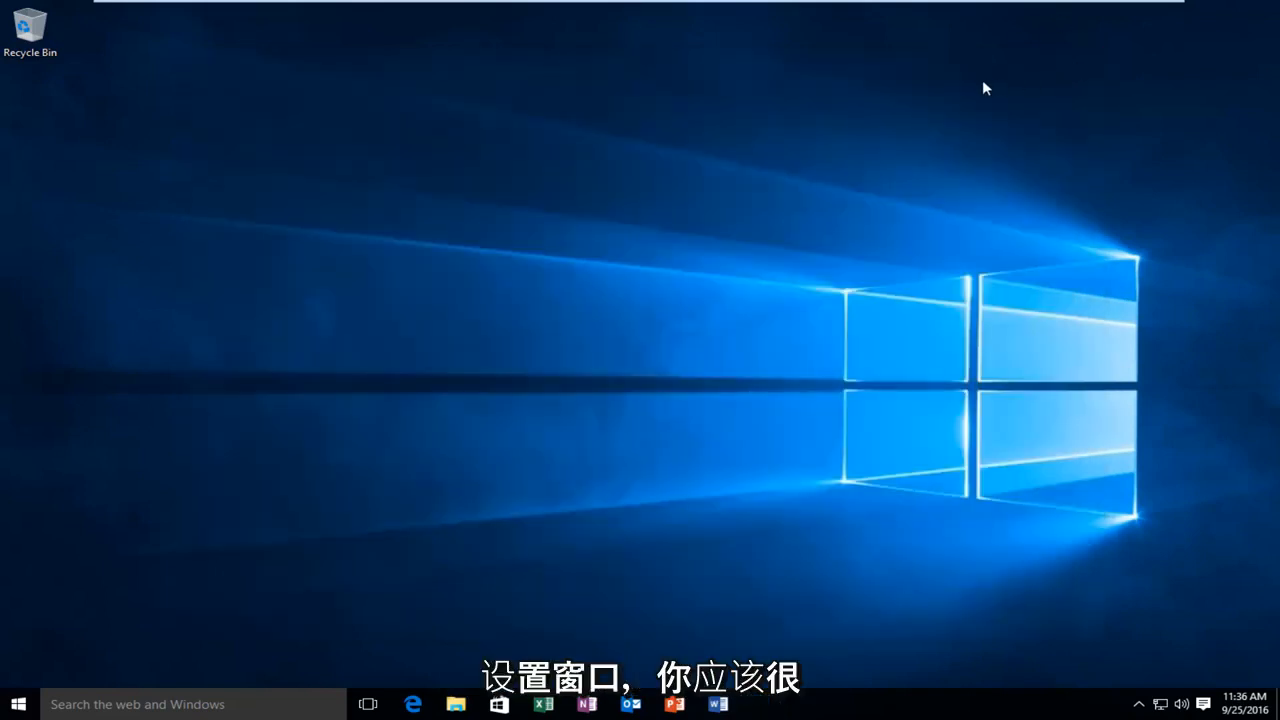